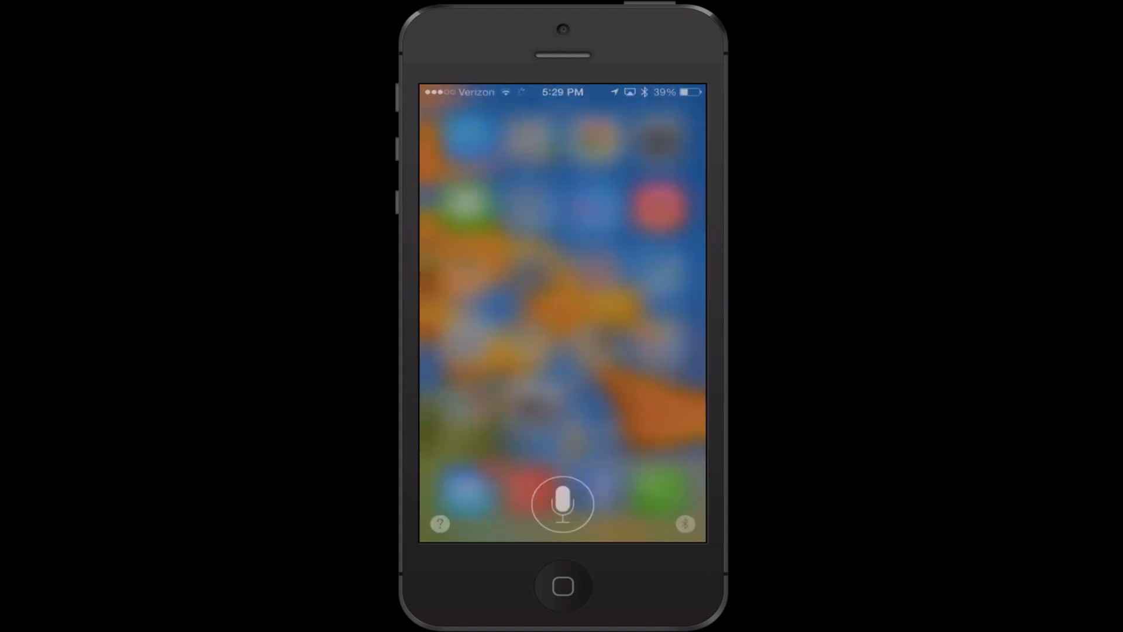
Ask Siri for transit directions to Orleans, route via Google Maps, and switch to driving mode.
{"action": "left_click", "coordinate": [562, 503]}
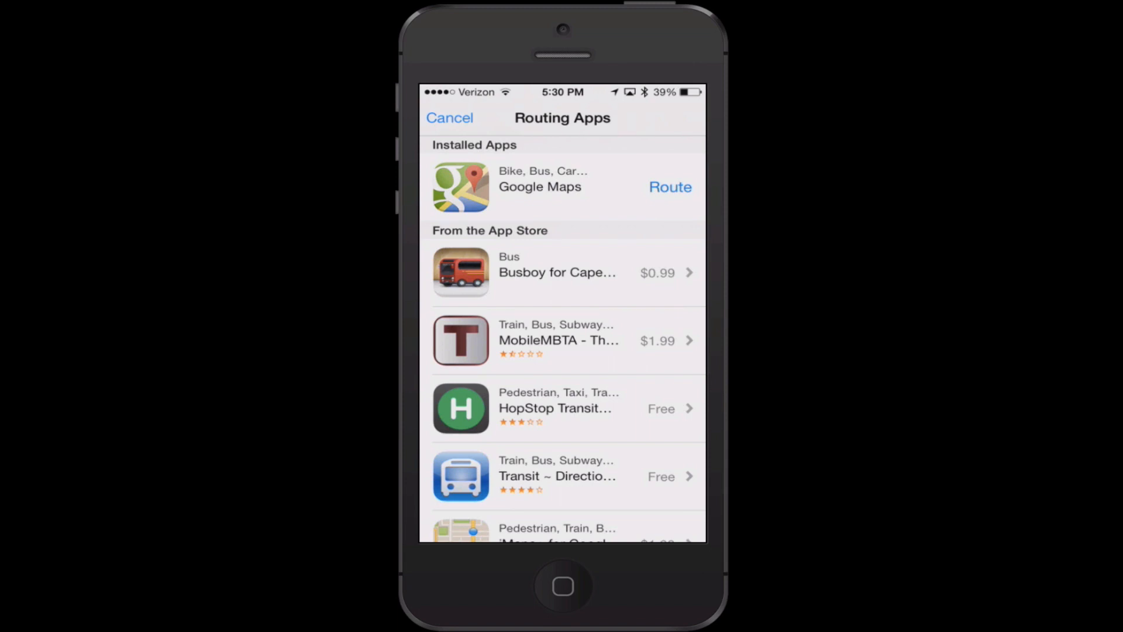
{"action": "left_click", "coordinate": [669, 186]}
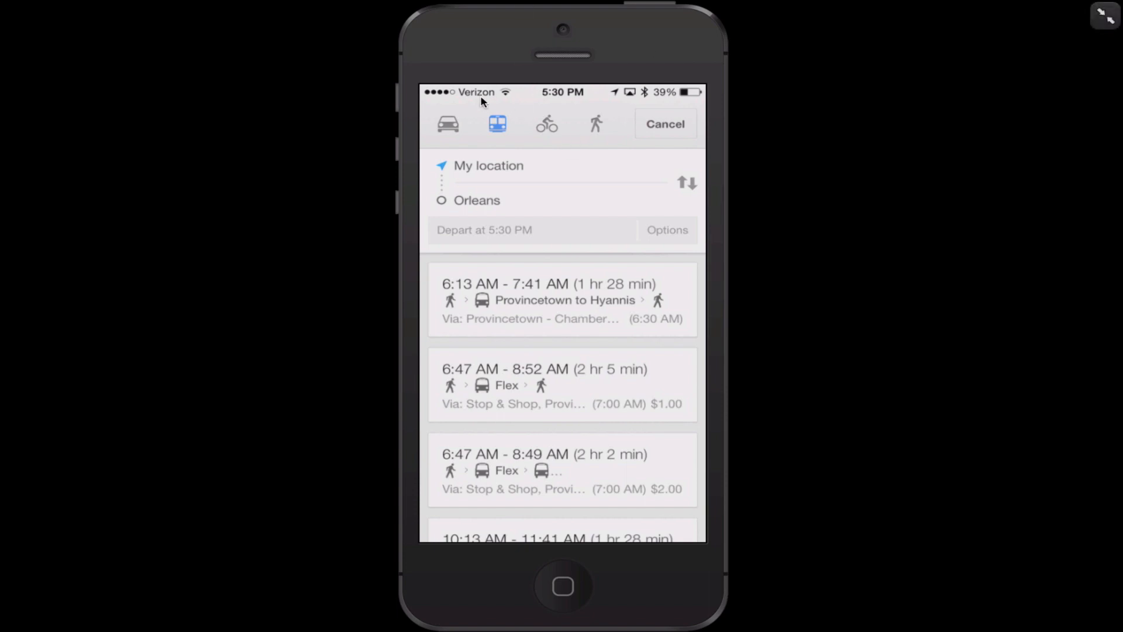
{"action": "mouse_move", "coordinate": [463, 121]}
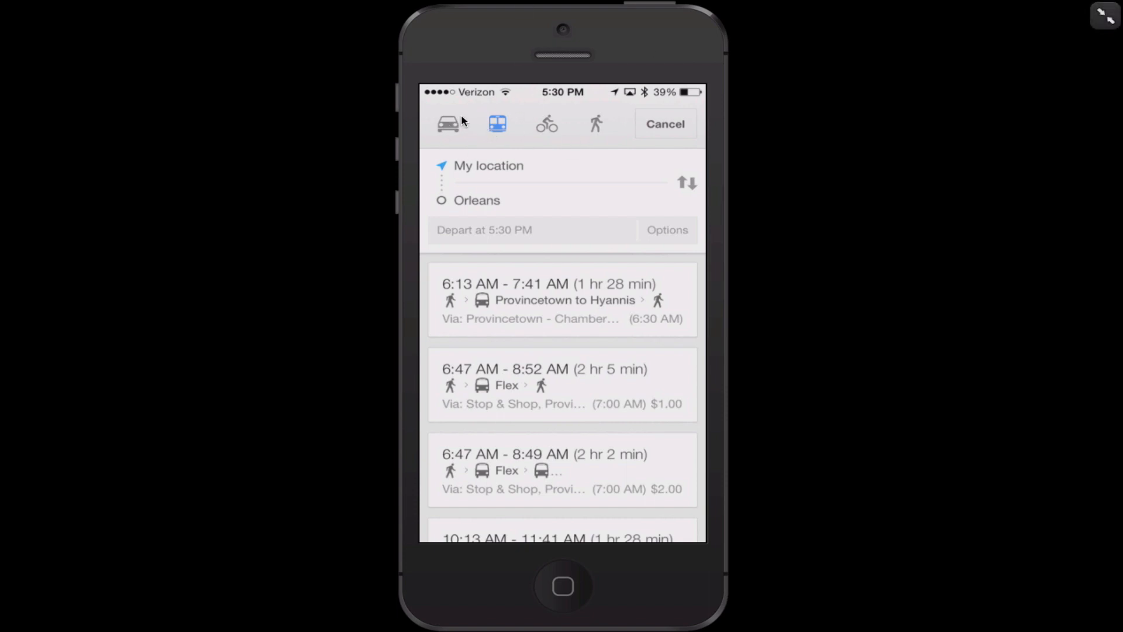
{"action": "left_click", "coordinate": [447, 124]}
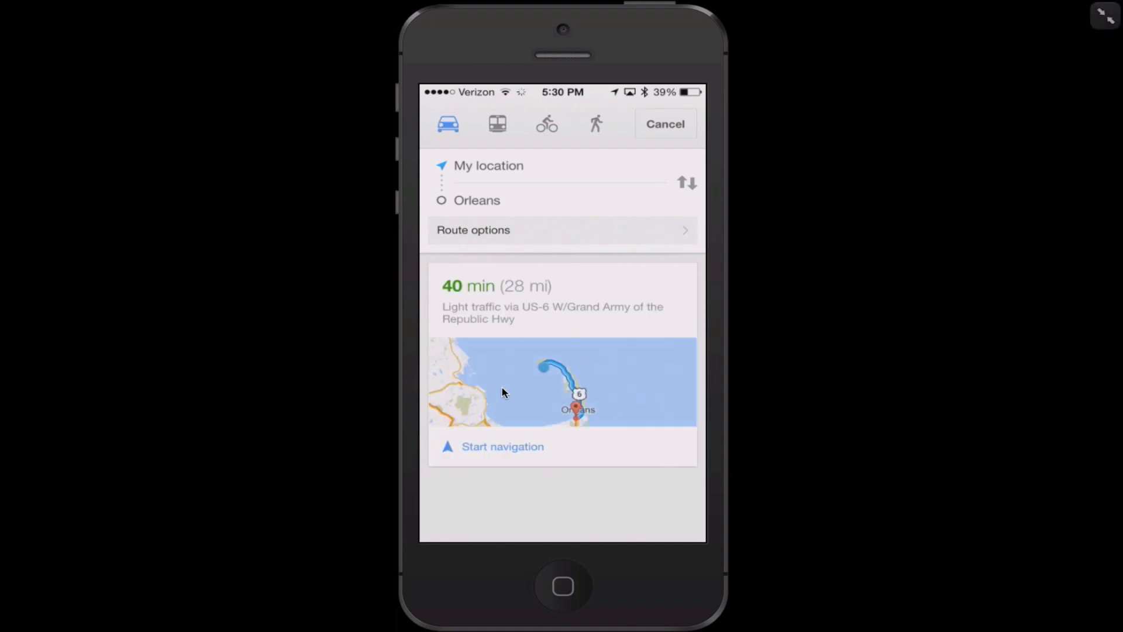
{"action": "mouse_move", "coordinate": [503, 468]}
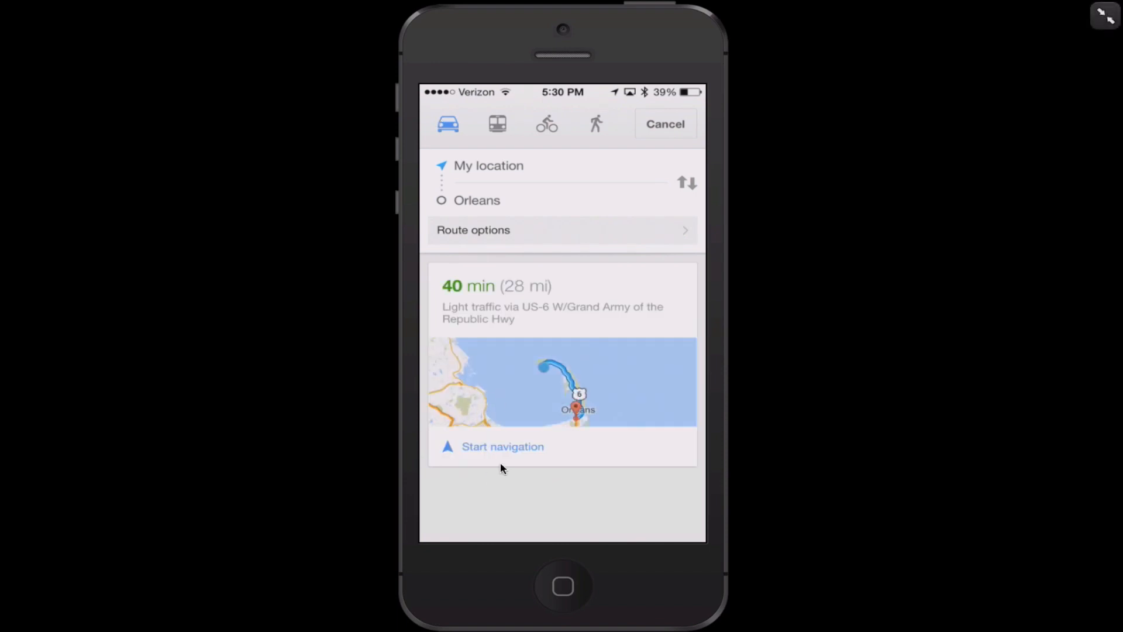